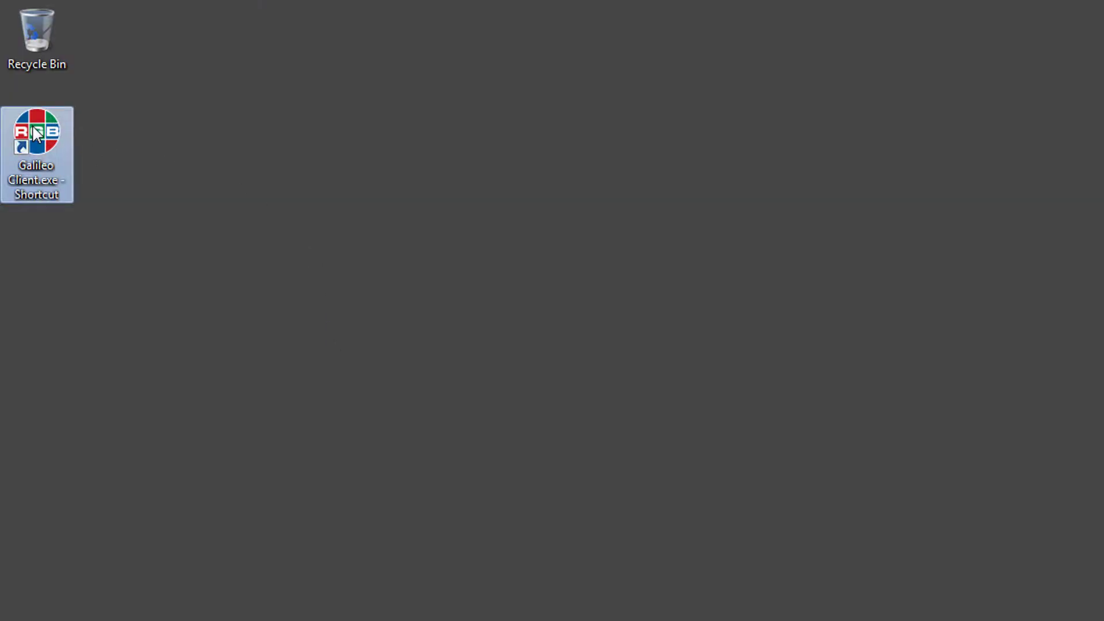
# - Launch the Galileo client and connect to the server at 192.168.25.61
pyautogui.doubleClick(39, 131)
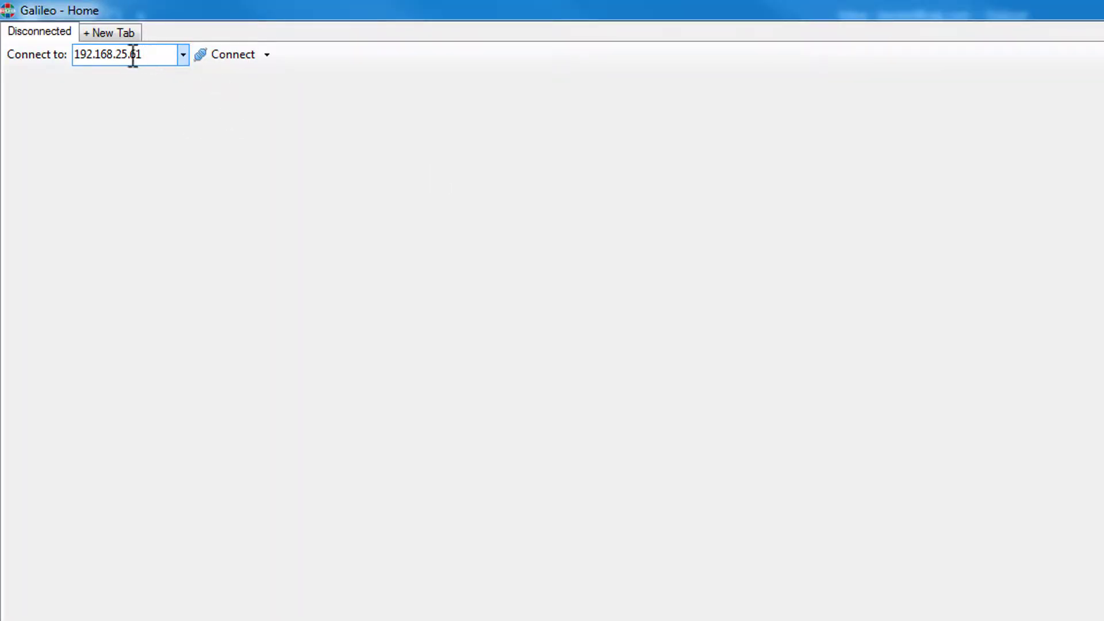
pyautogui.click(230, 55)
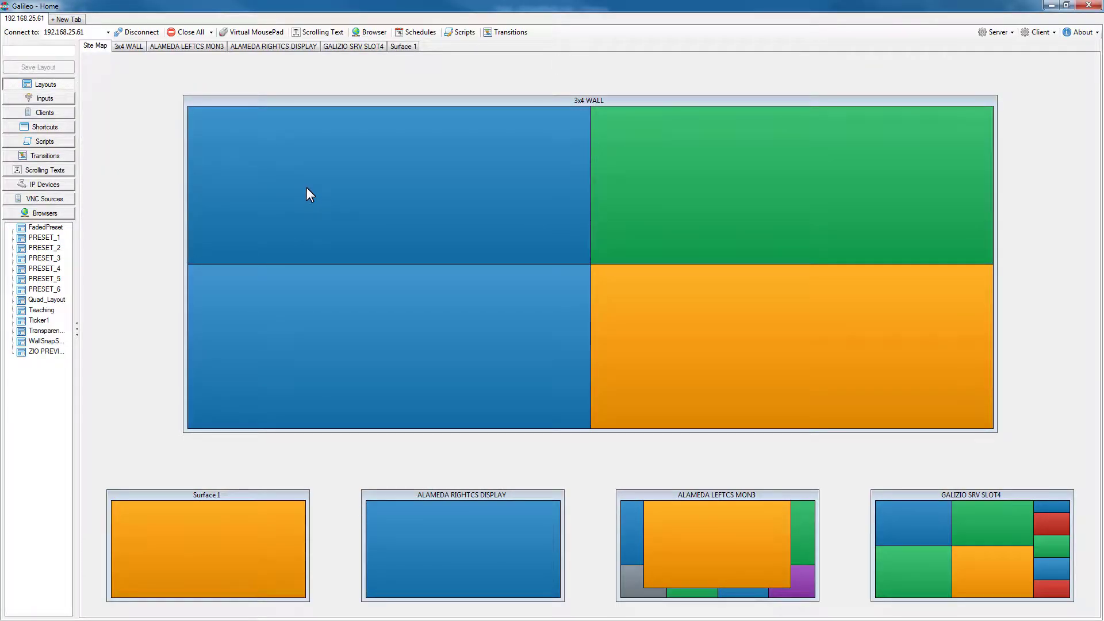
pyautogui.moveTo(175, 108)
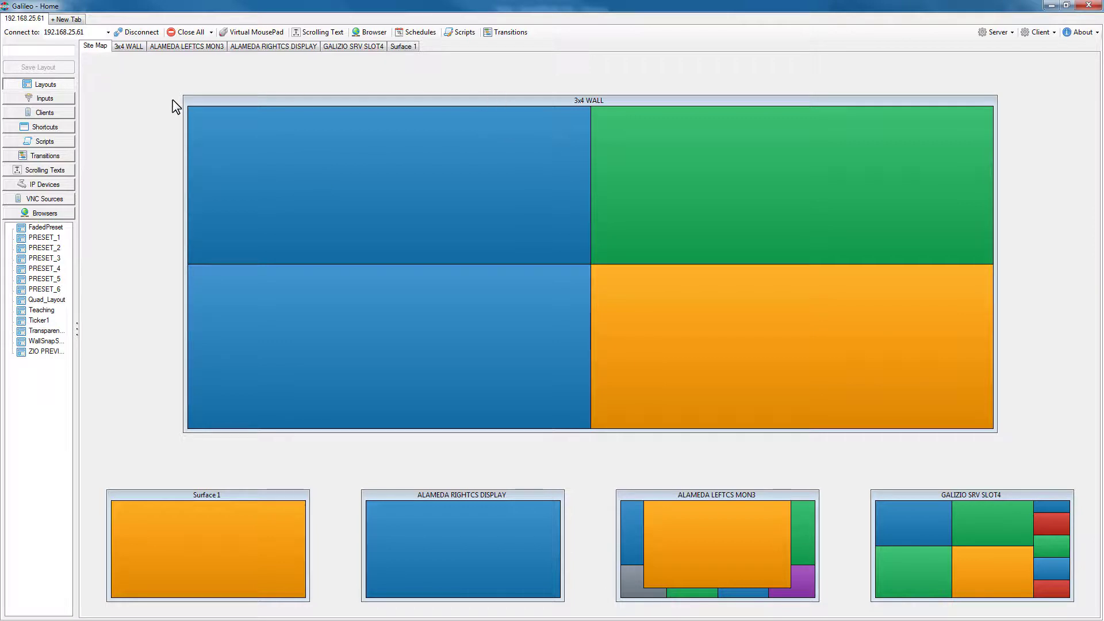
pyautogui.moveTo(652, 174)
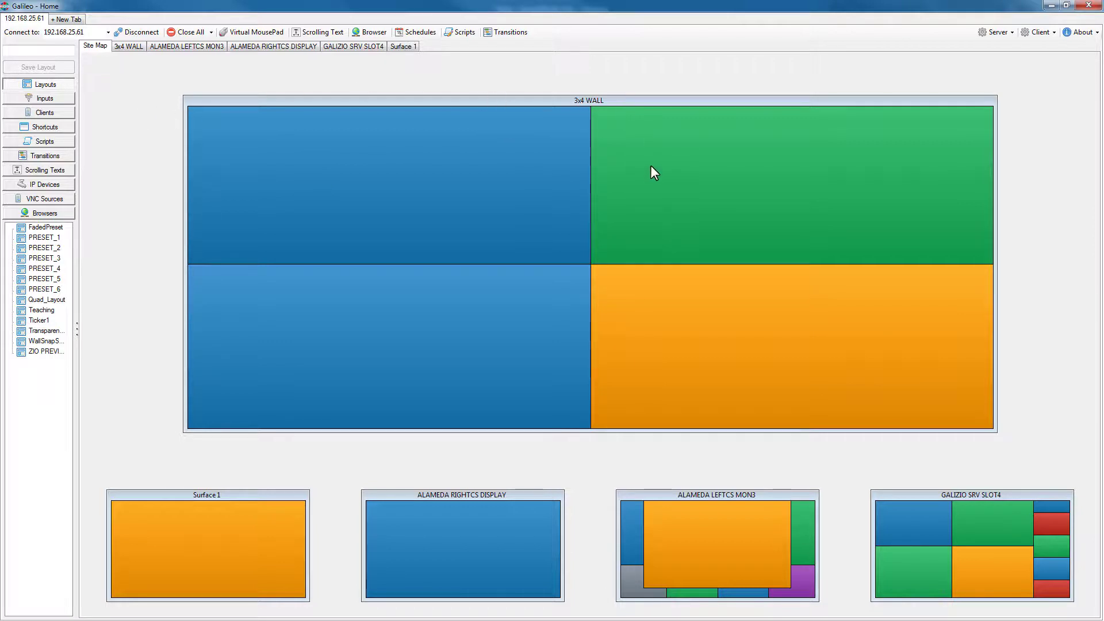
pyautogui.moveTo(655, 175)
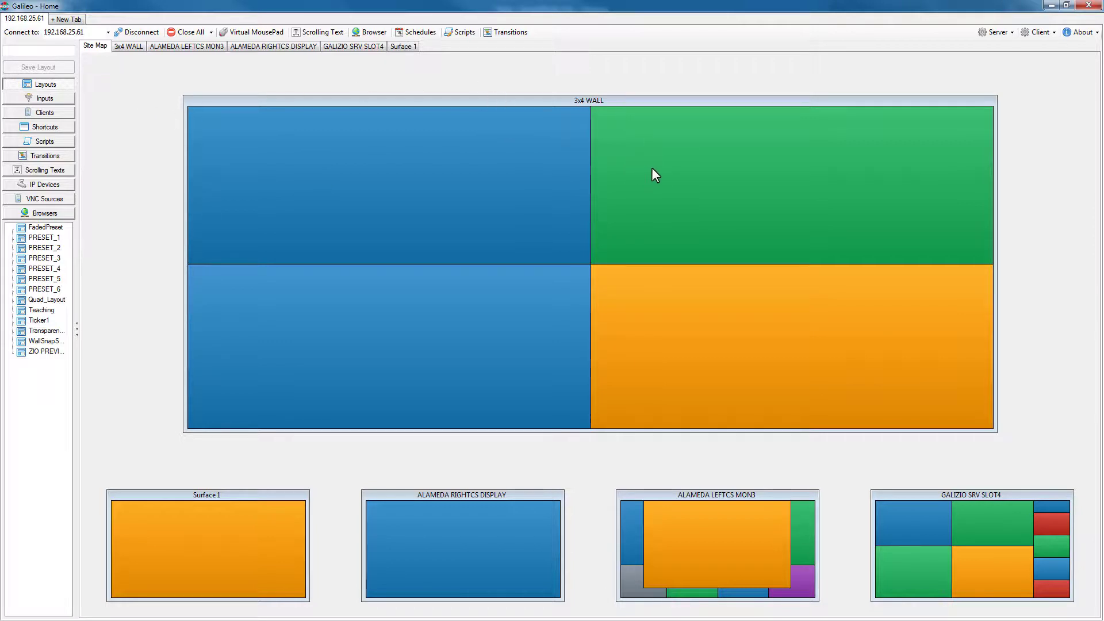
pyautogui.moveTo(665, 262)
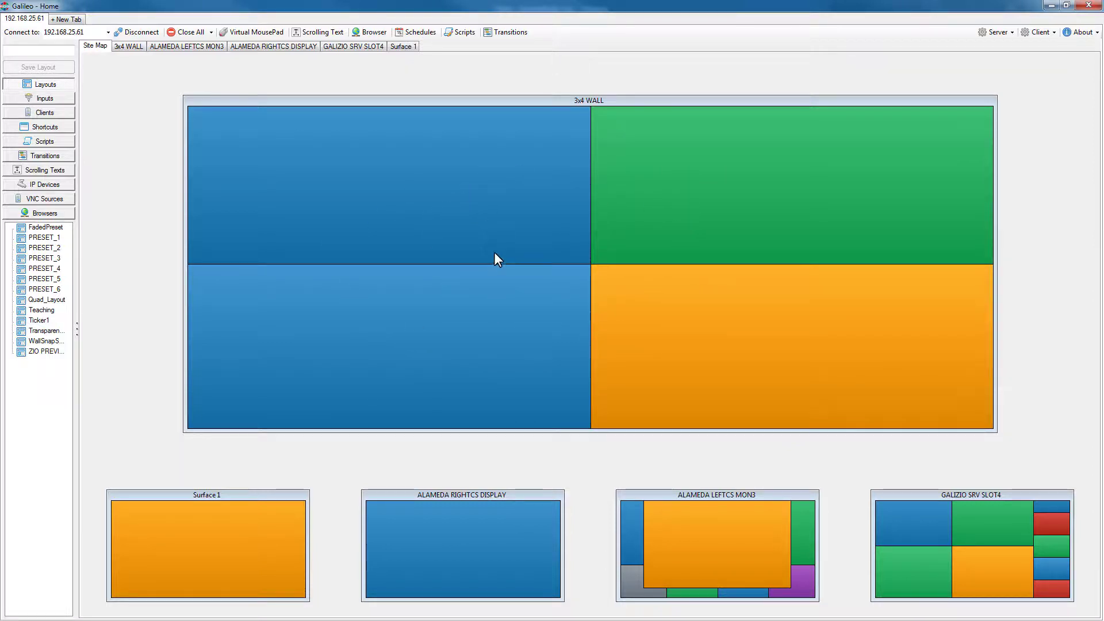
pyautogui.moveTo(677, 267)
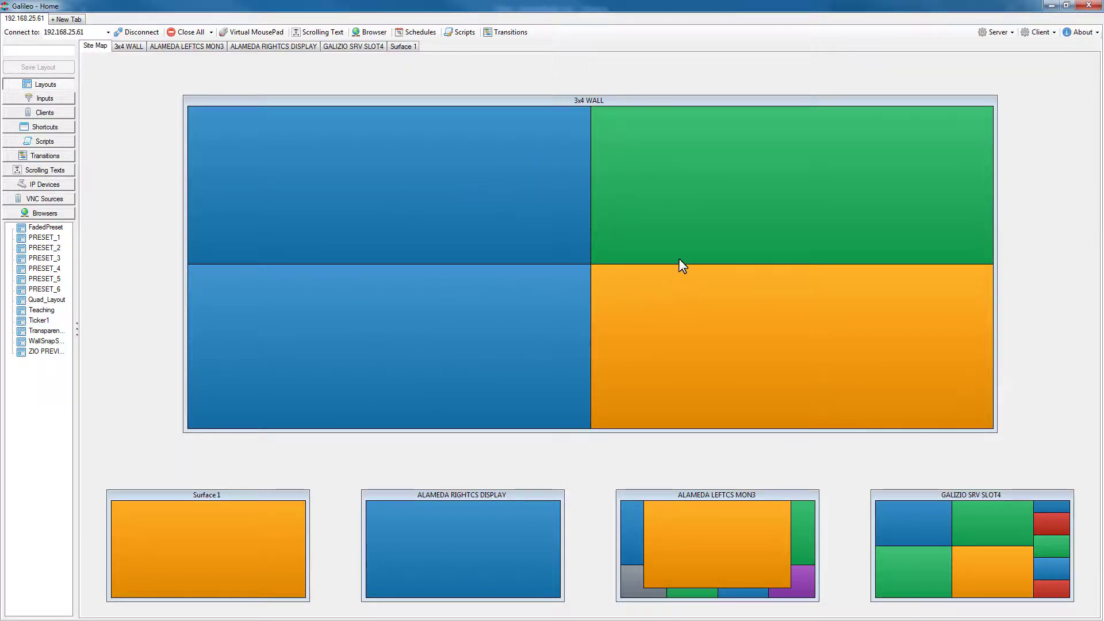
pyautogui.moveTo(570, 555)
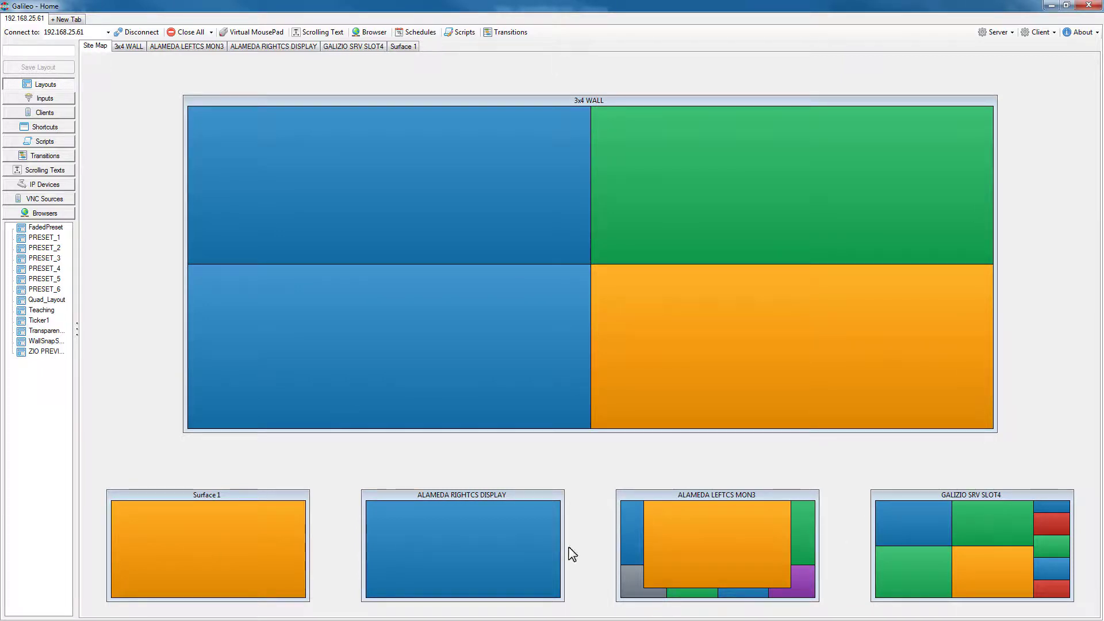
pyautogui.moveTo(418, 296)
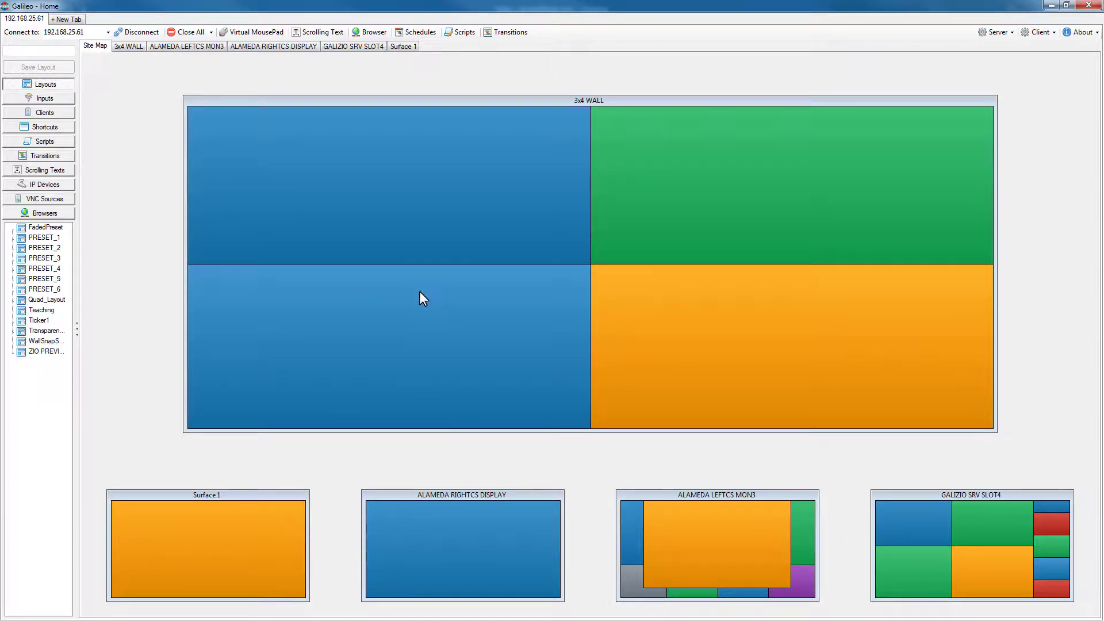
pyautogui.moveTo(429, 308)
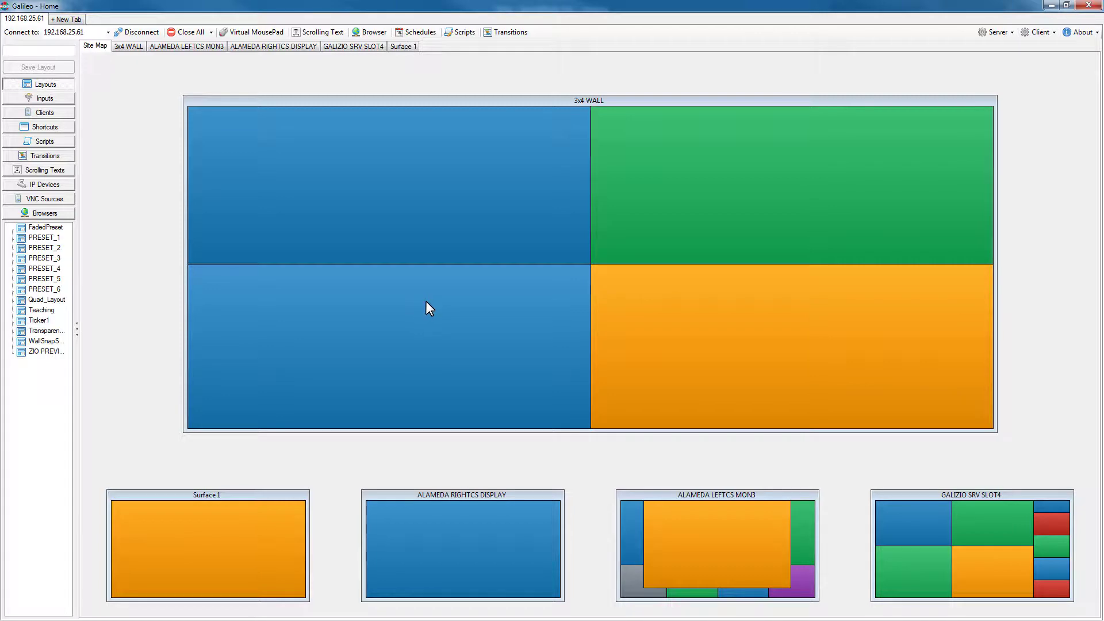
pyautogui.moveTo(424, 303)
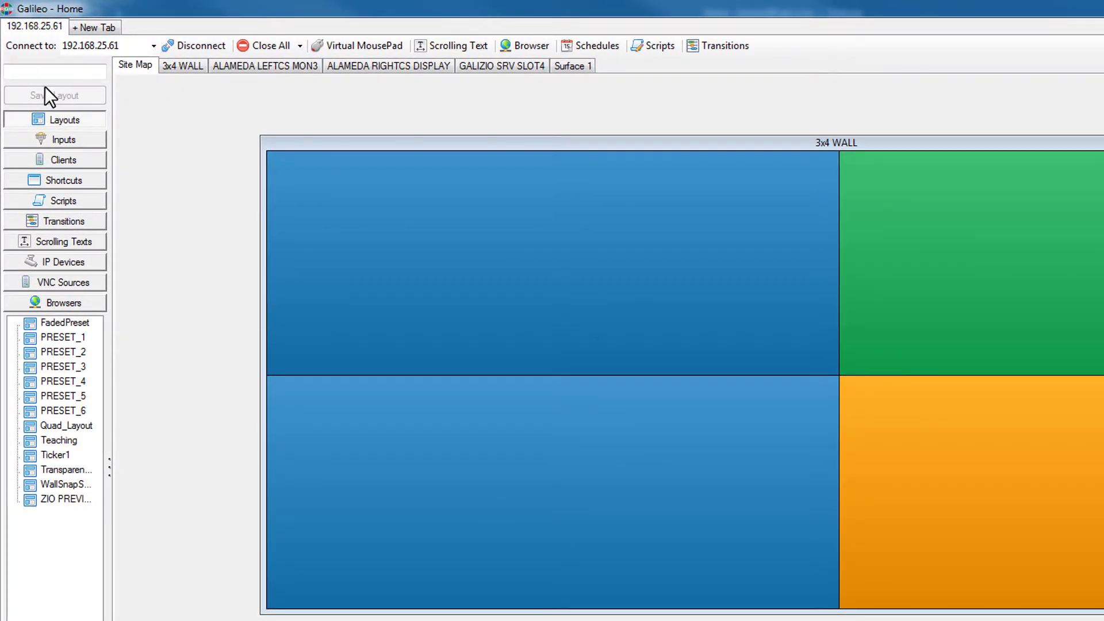
pyautogui.moveTo(51, 209)
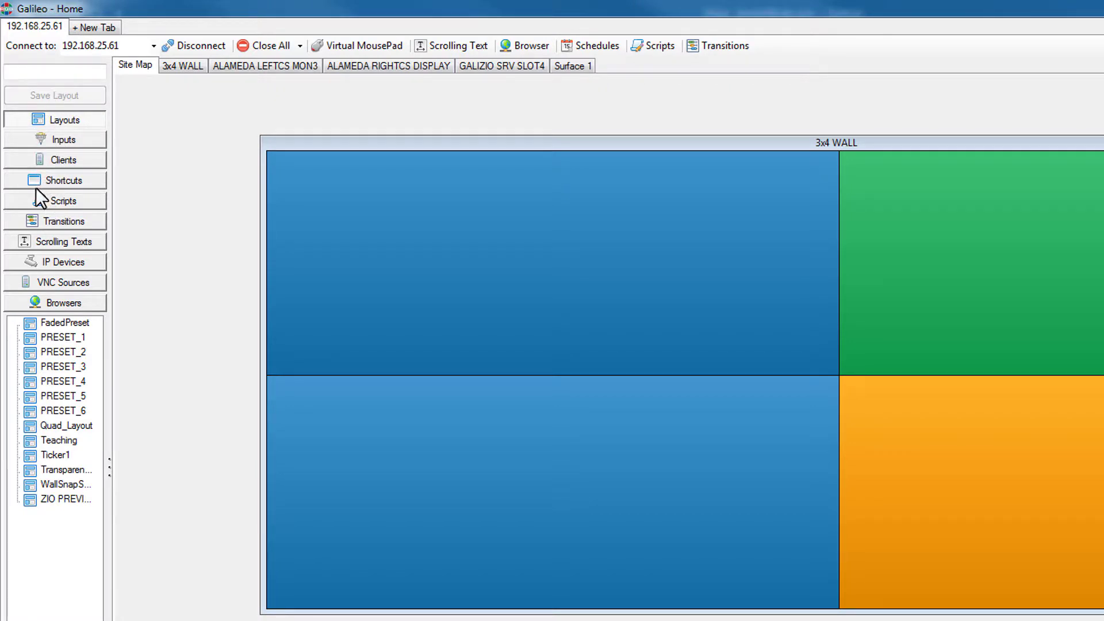
pyautogui.moveTo(54, 340)
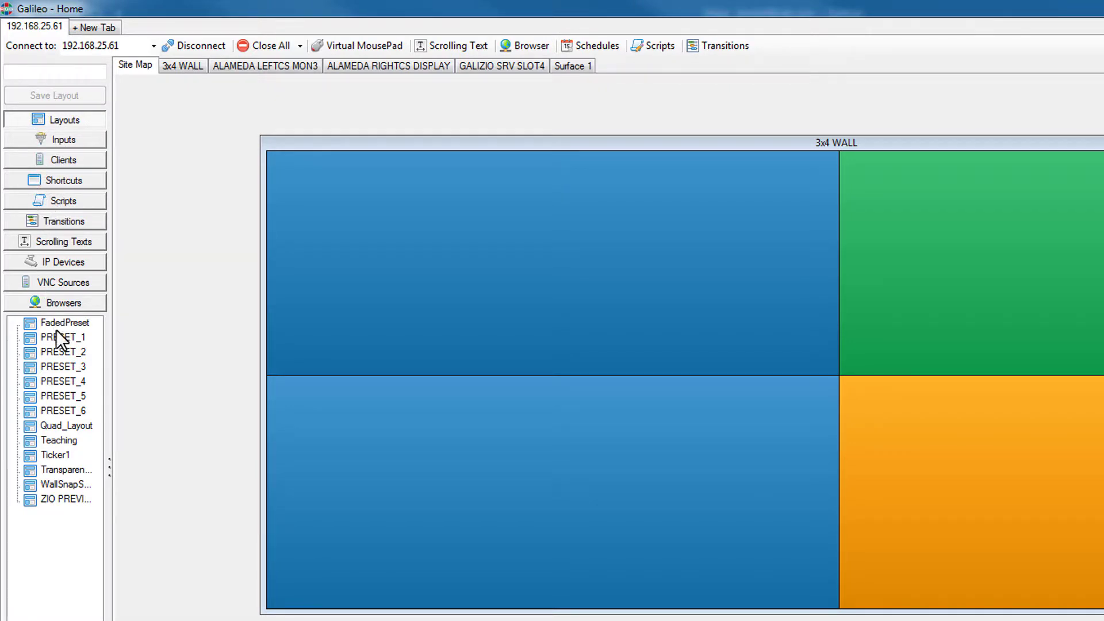
pyautogui.moveTo(85, 280)
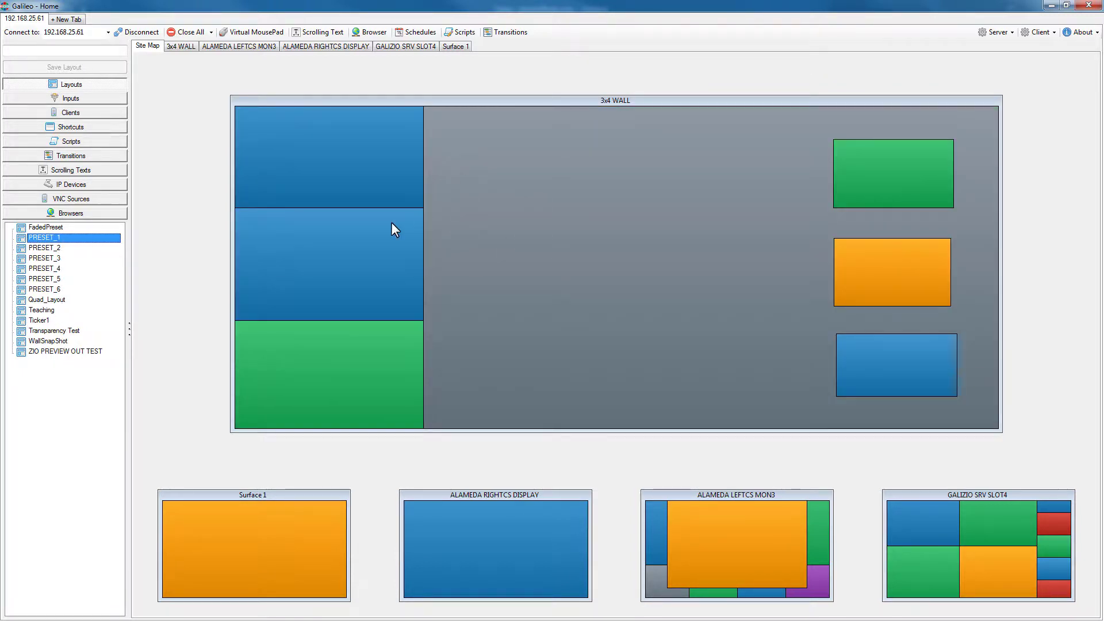
# - Recall PRESET_1, PRESET_4 and the next saved preset onto the wall outputs
pyautogui.click(44, 258)
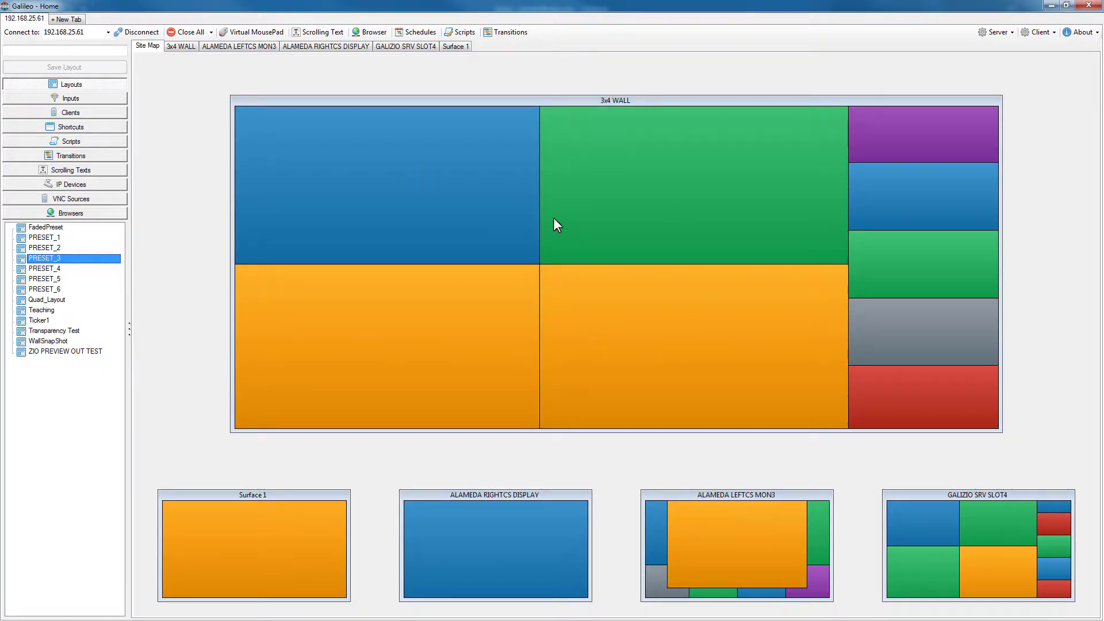
pyautogui.moveTo(35, 271)
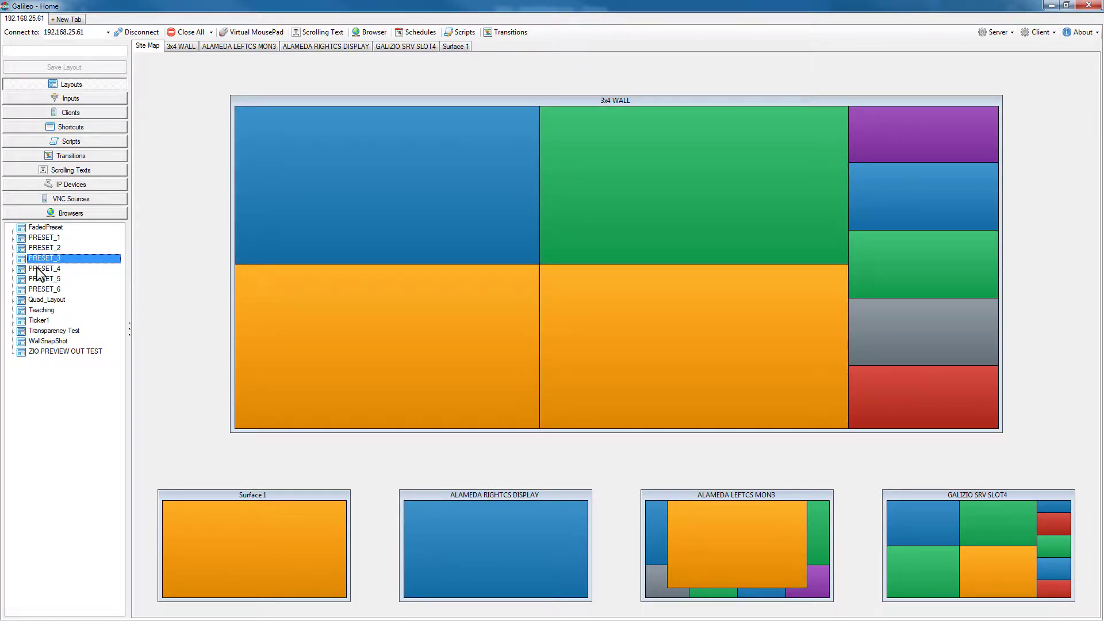
pyautogui.click(43, 269)
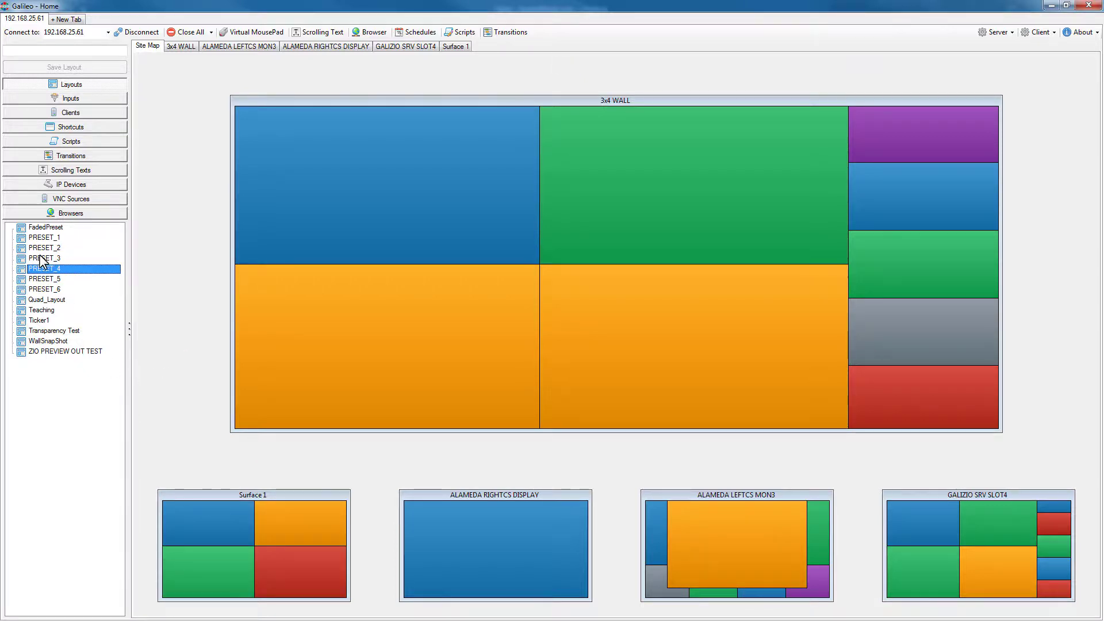
pyautogui.click(43, 258)
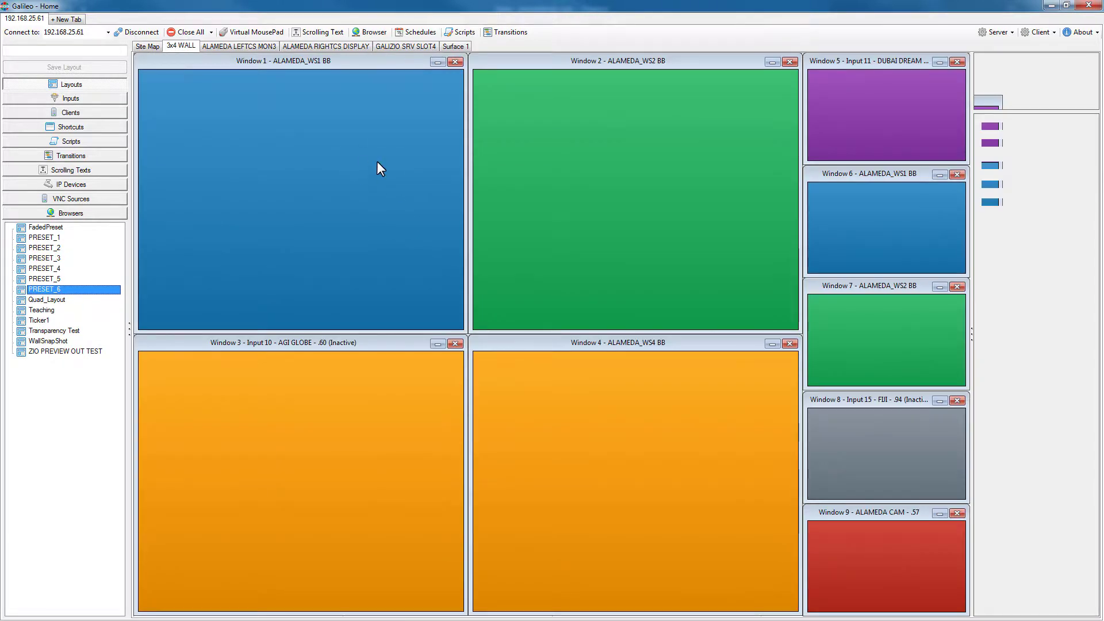
# - Clear all windows from the 3x4 wall and list the input sources
pyautogui.click(192, 32)
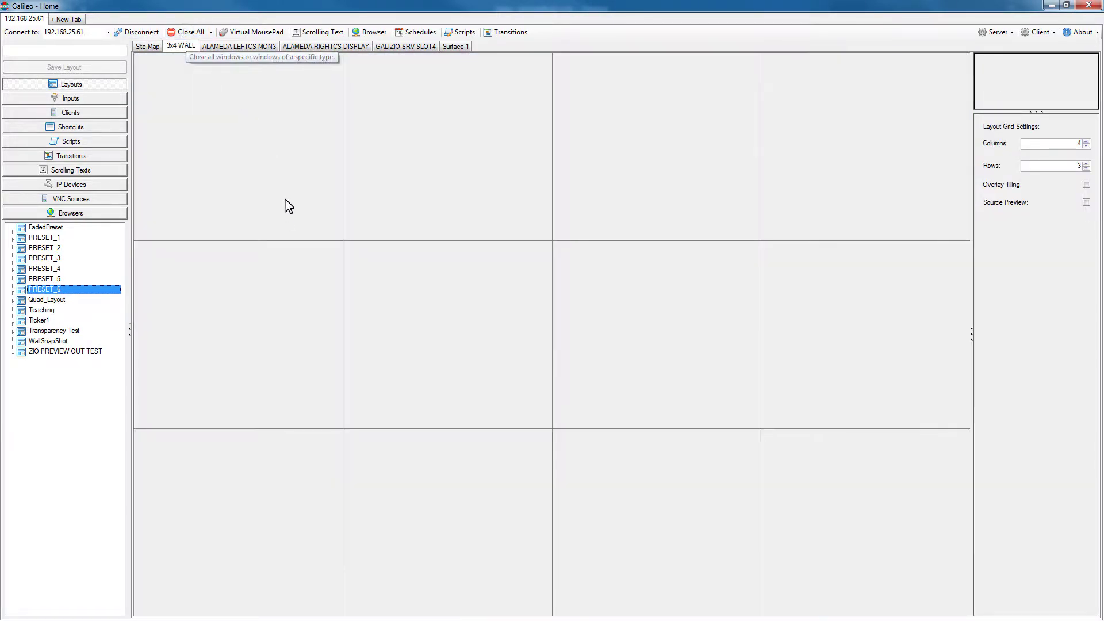
pyautogui.moveTo(220, 161)
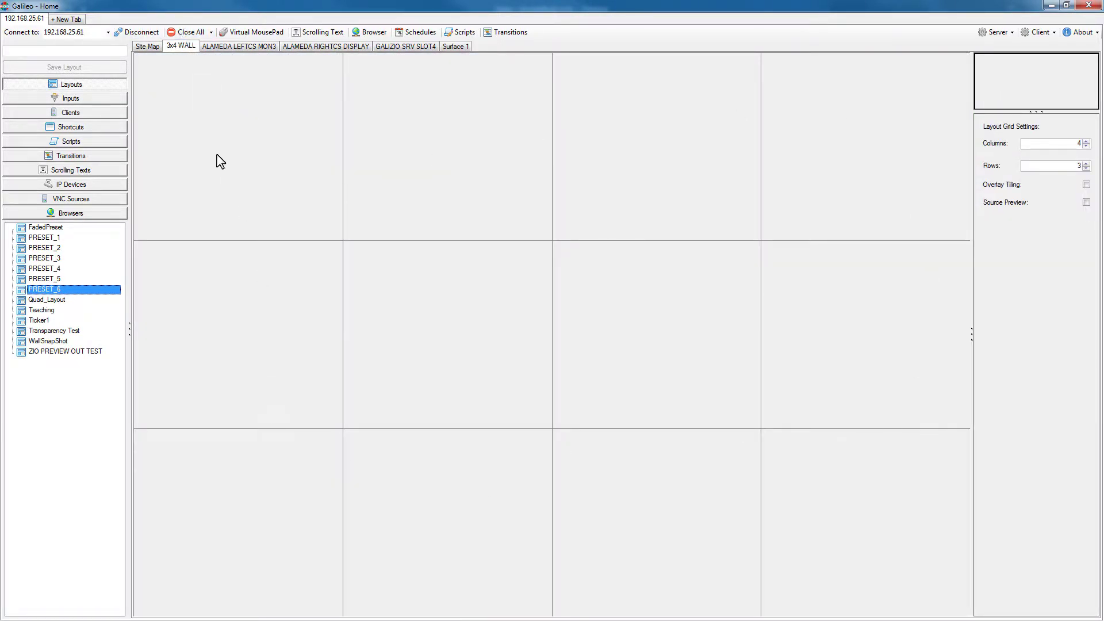
pyautogui.moveTo(282, 140)
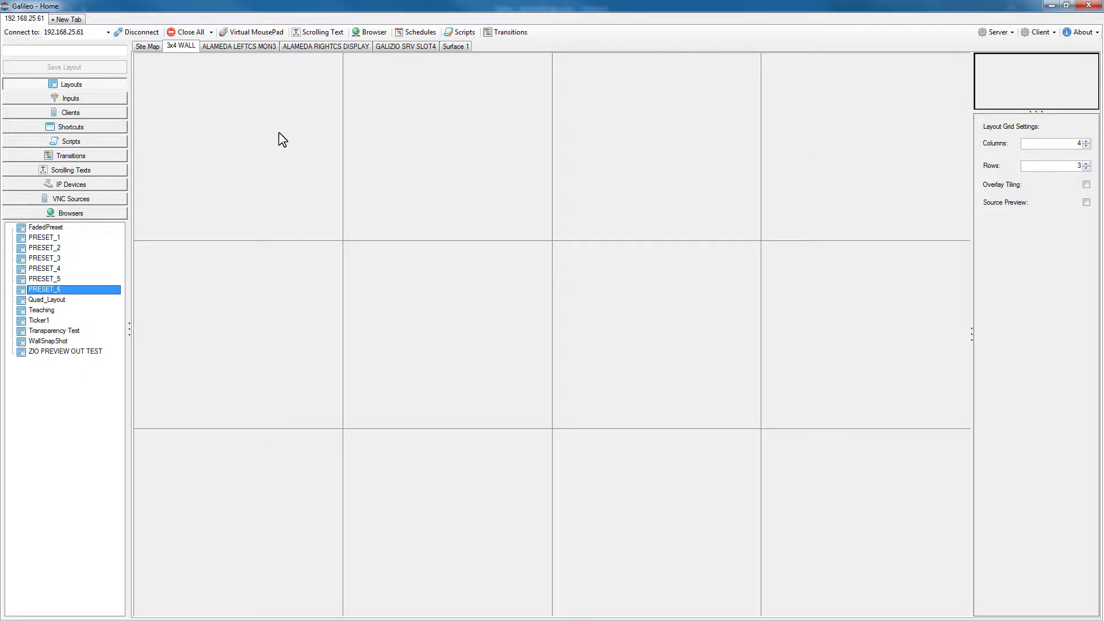
pyautogui.moveTo(258, 140)
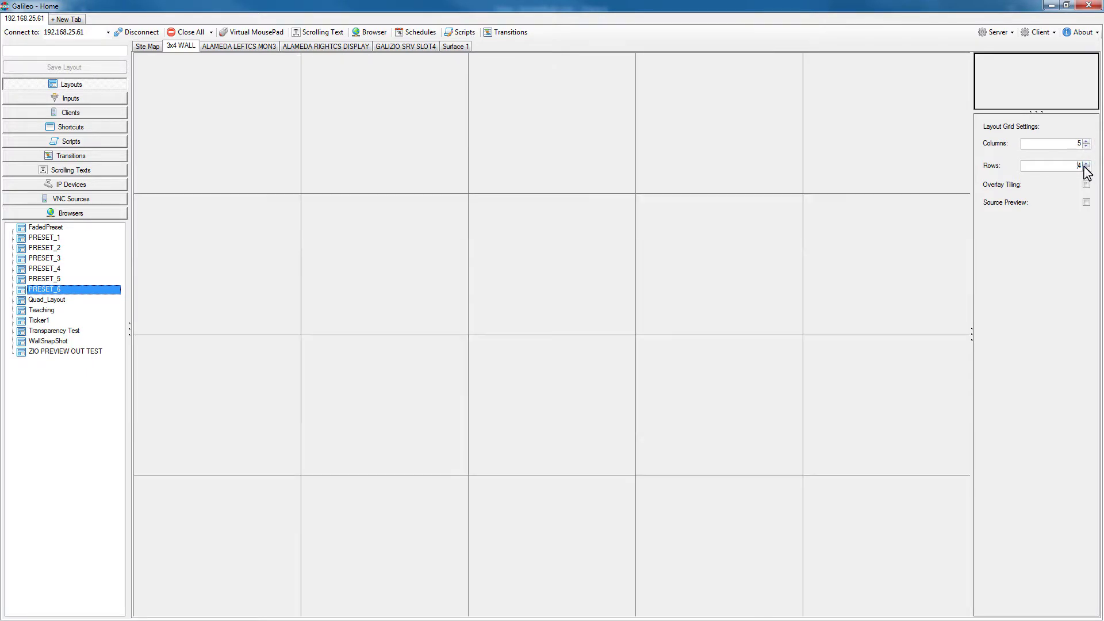
pyautogui.click(69, 98)
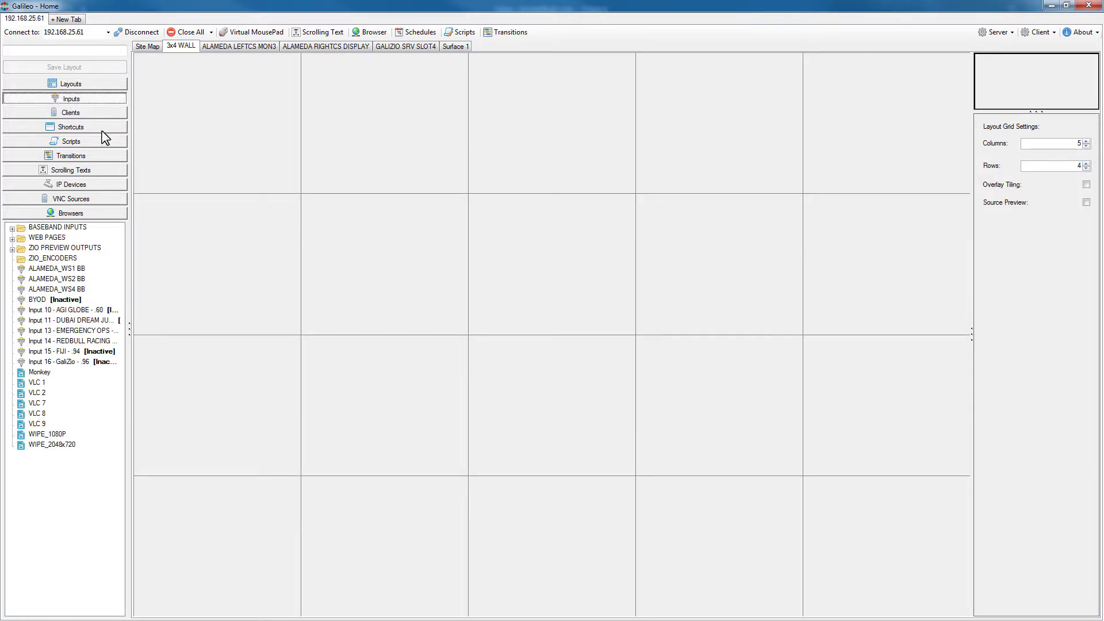
# - Place and size ALAMEDA_WS1 BB and ALAMEDA_WS2 BB windows, moving Window 5 lower-right
pyautogui.moveTo(57, 268); pyautogui.dragTo(264, 254)
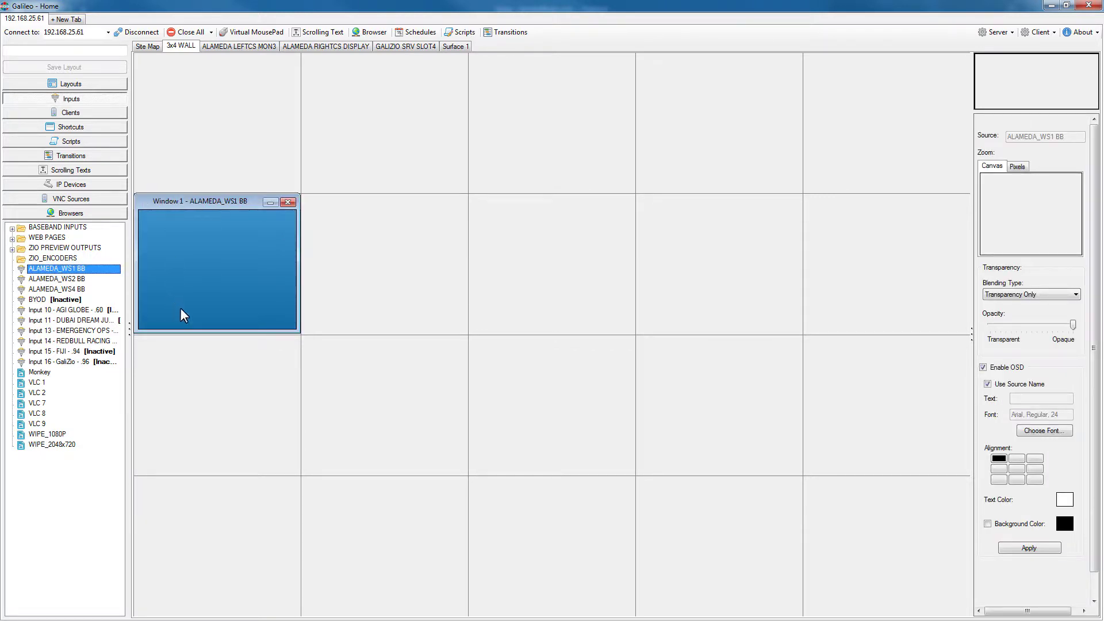
pyautogui.moveTo(321, 344)
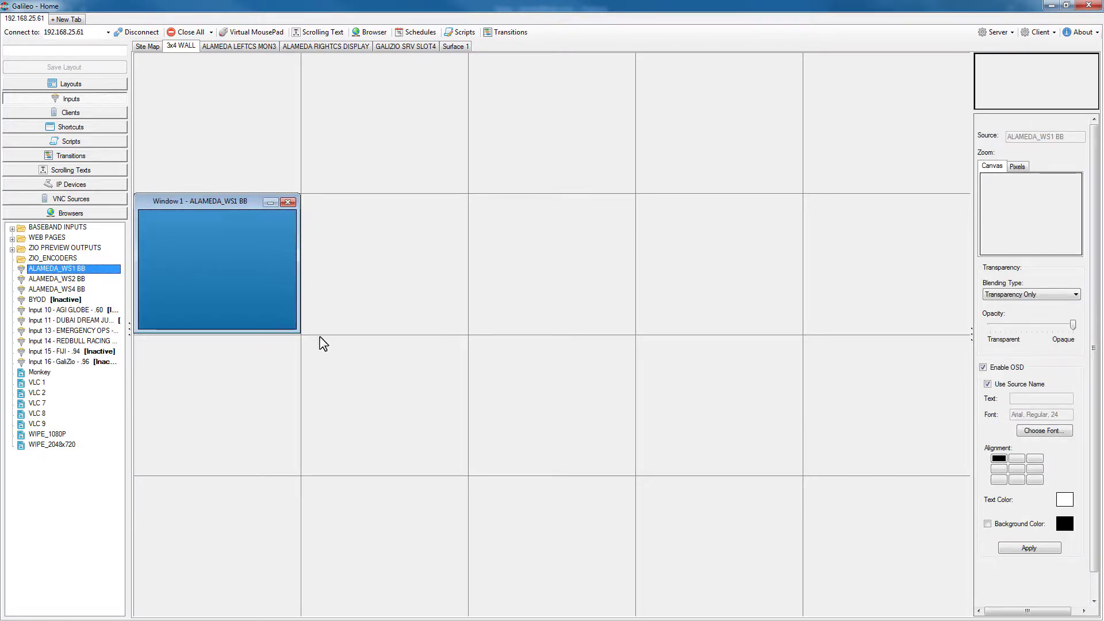
pyautogui.moveTo(298, 333); pyautogui.dragTo(463, 480)
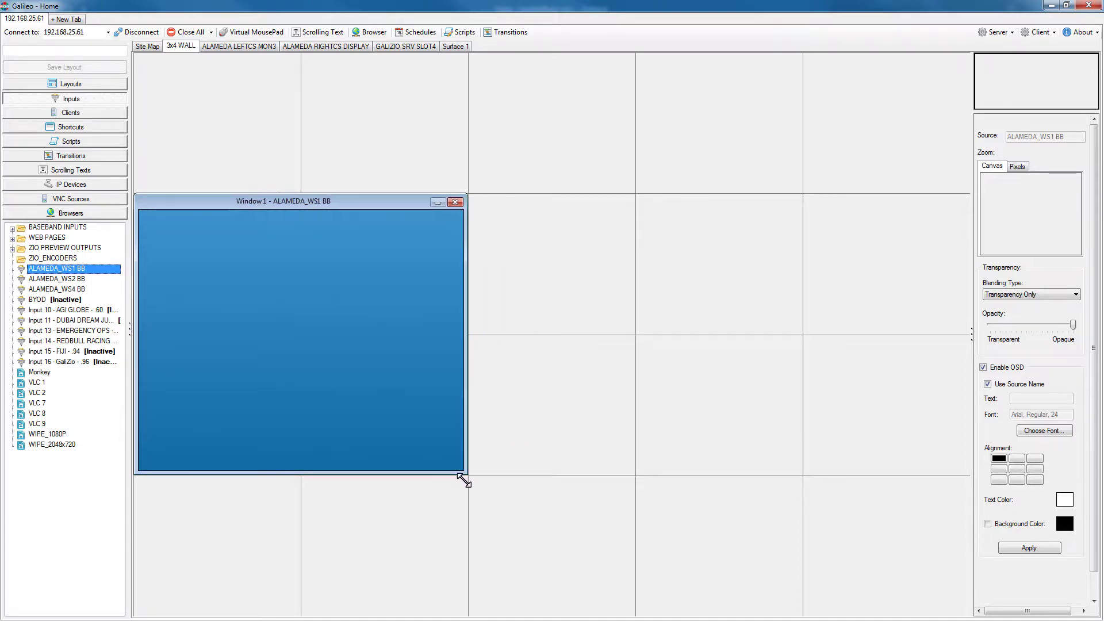
pyautogui.click(56, 278)
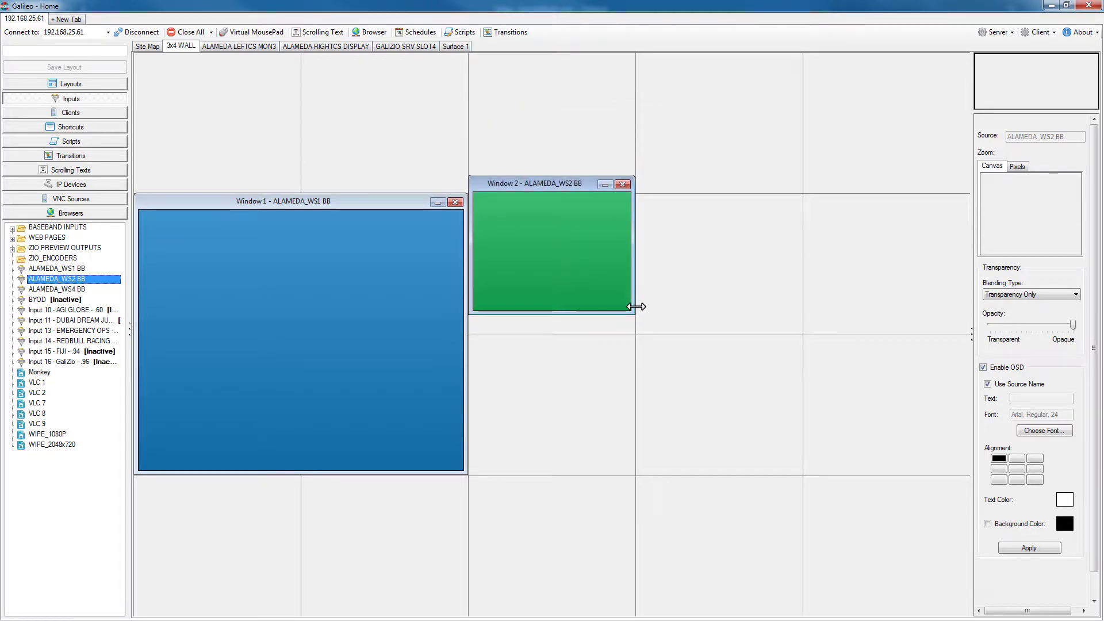
pyautogui.moveTo(636, 306); pyautogui.dragTo(953, 485)
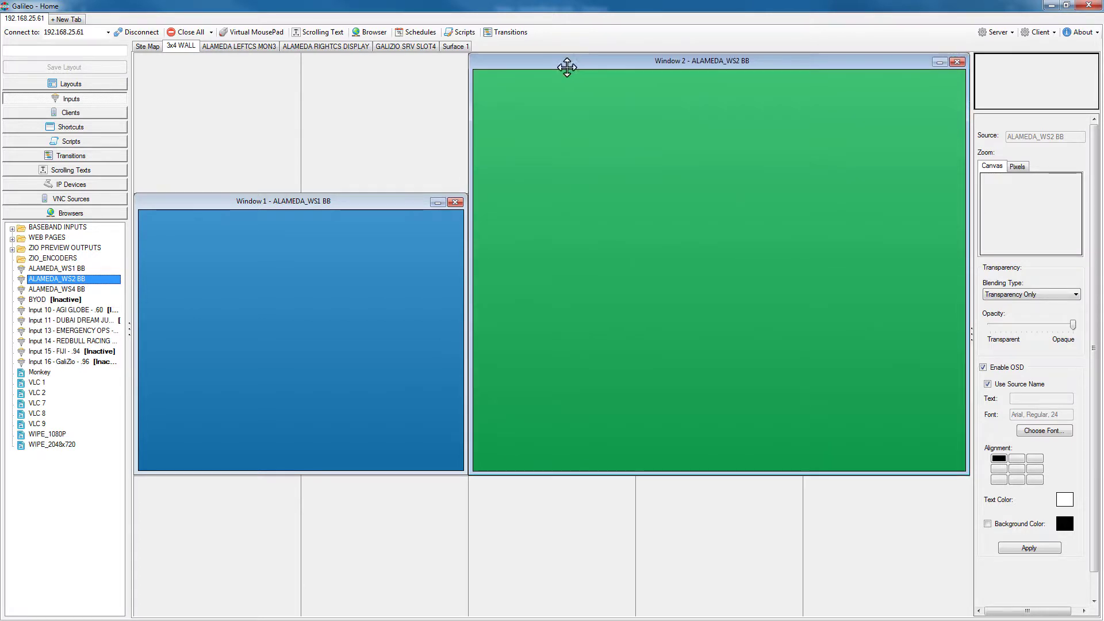
pyautogui.moveTo(596, 479)
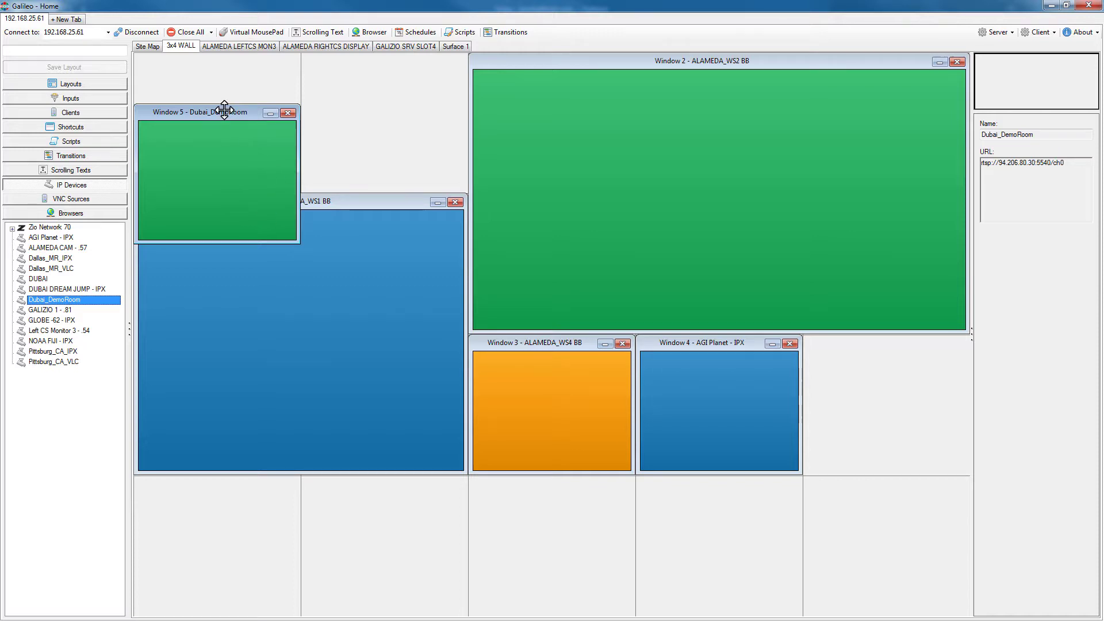
pyautogui.moveTo(224, 113); pyautogui.dragTo(898, 344)
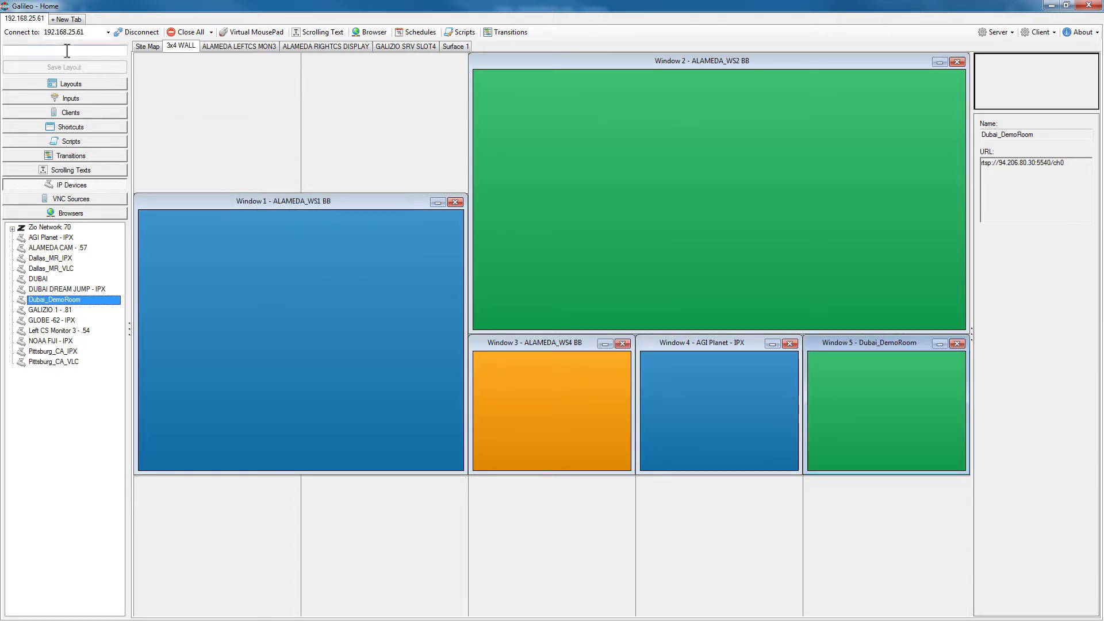
# - Save the wall arrangement as 'Layout 1' and select it among saved layouts
pyautogui.write('Layout 1')
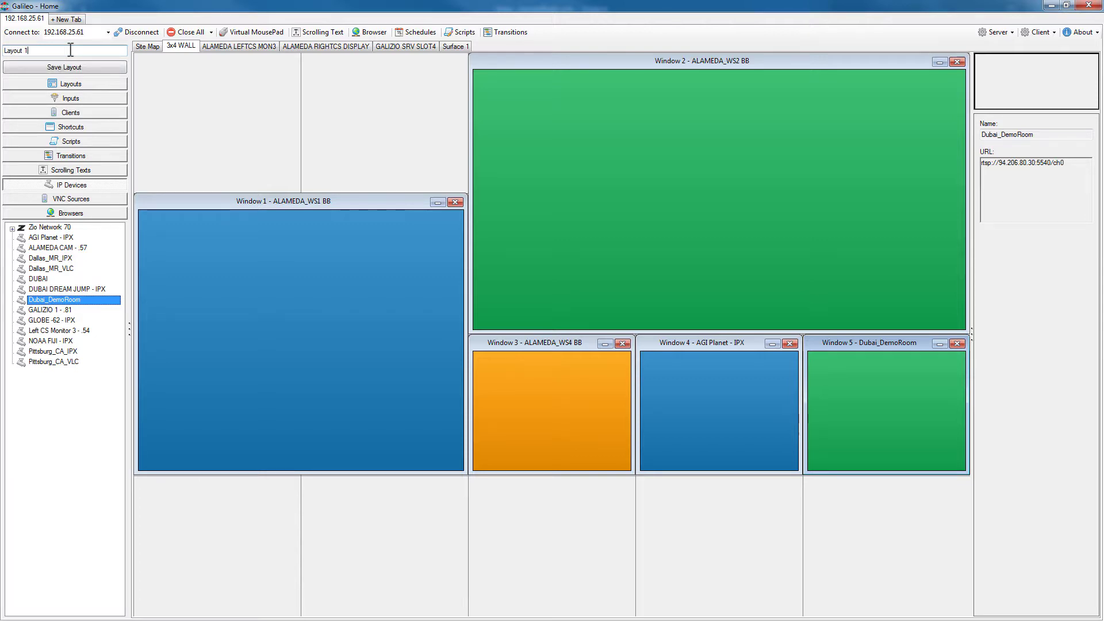
pyautogui.click(64, 66)
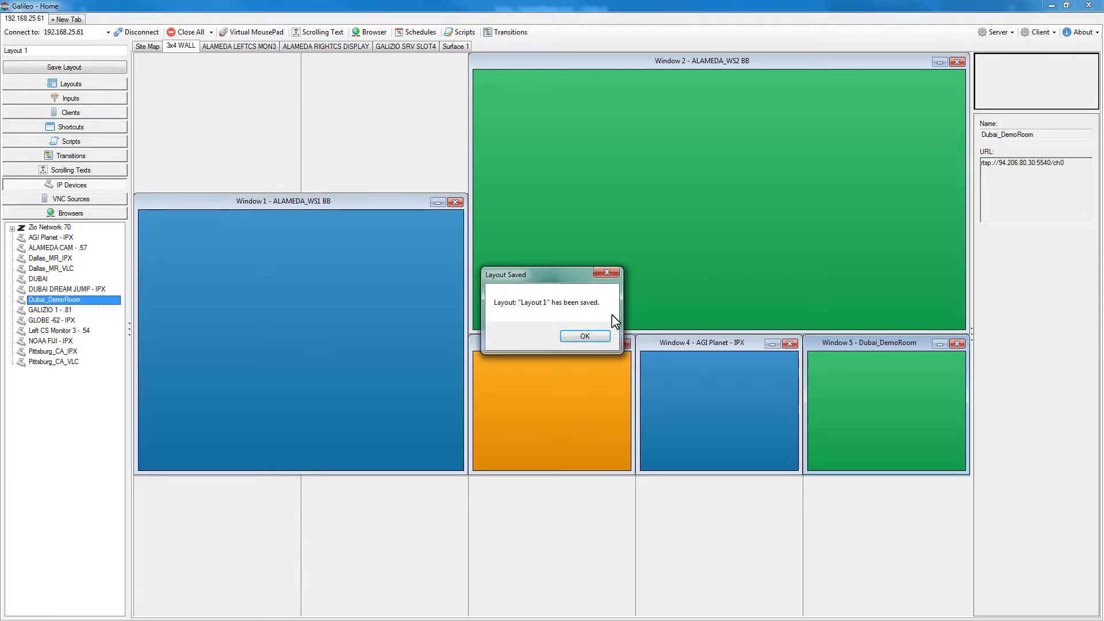
pyautogui.click(585, 336)
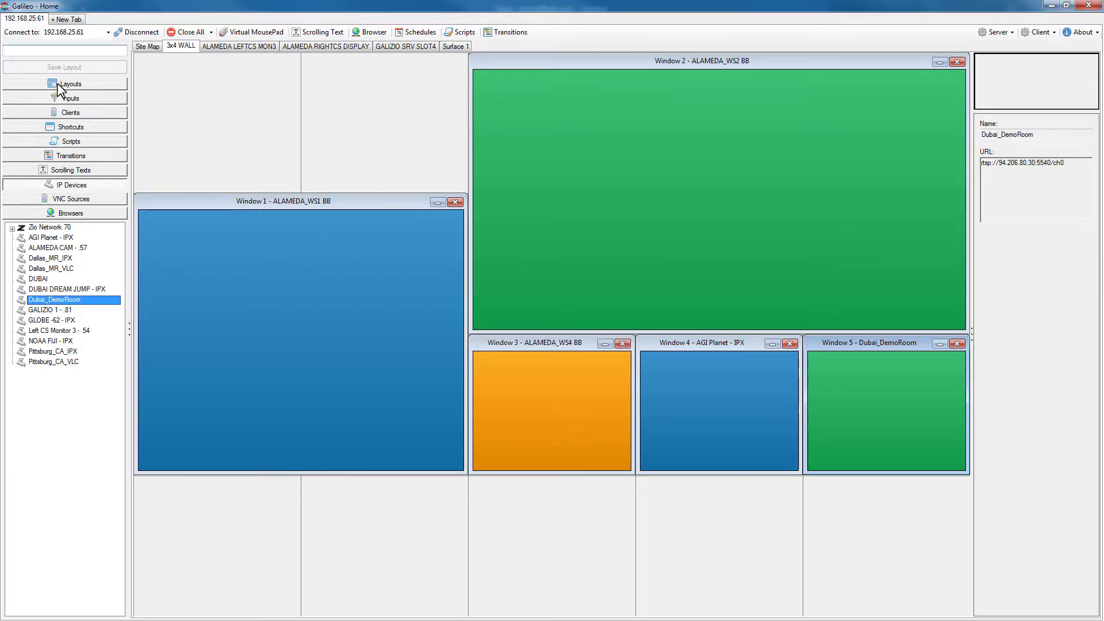
pyautogui.click(69, 84)
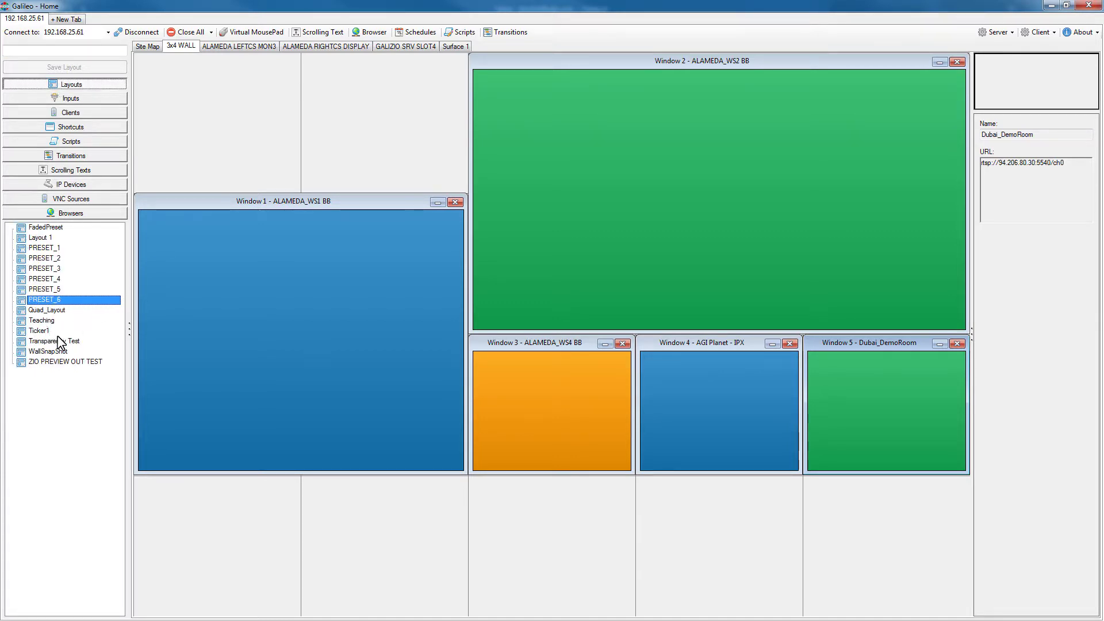
pyautogui.click(40, 238)
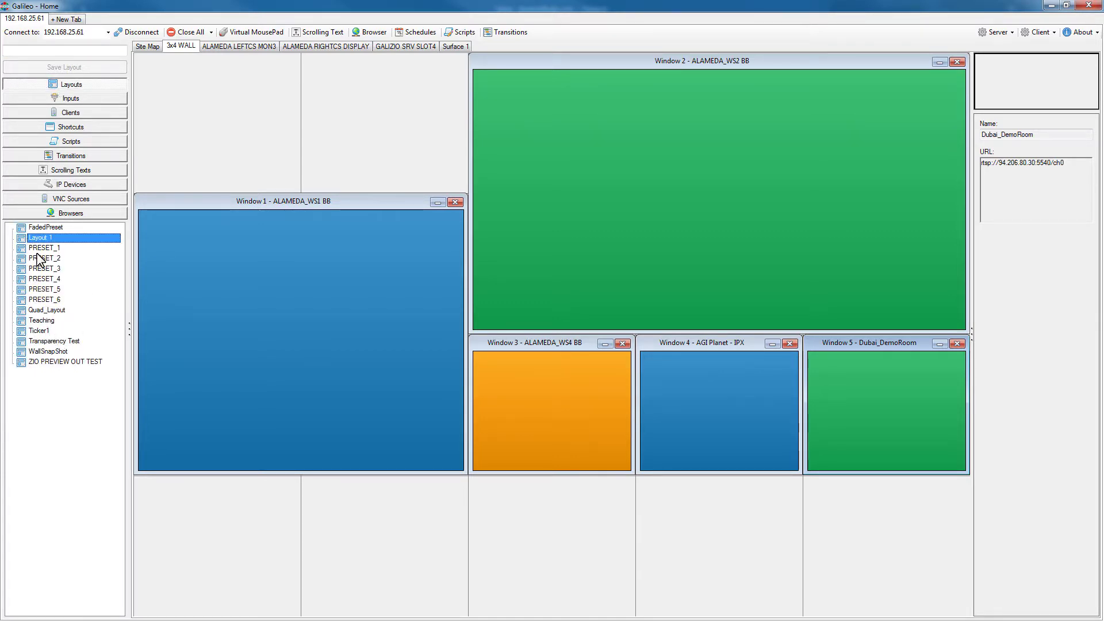
# - Recall PRESET_2 on the wall, then restore Layout 1's five windows
pyautogui.click(42, 257)
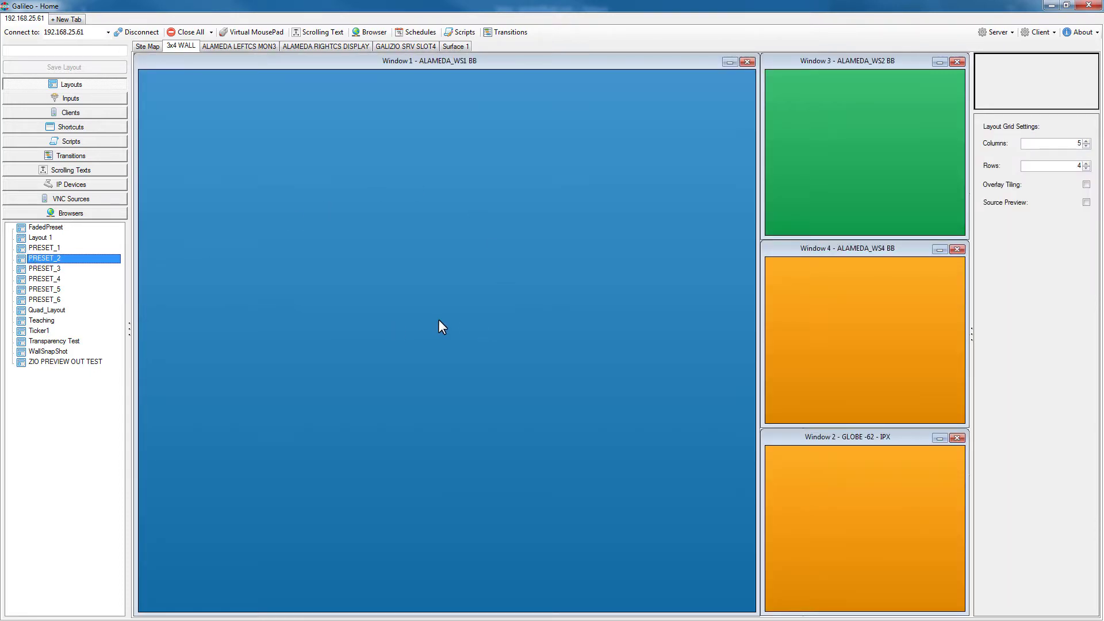
pyautogui.moveTo(437, 332)
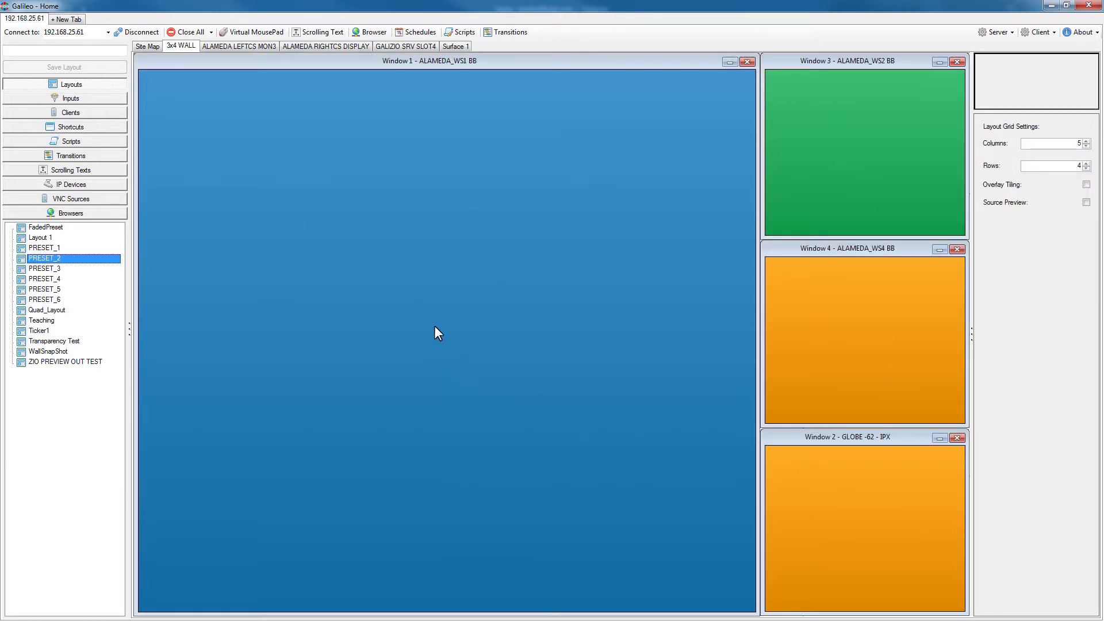
pyautogui.moveTo(724, 163)
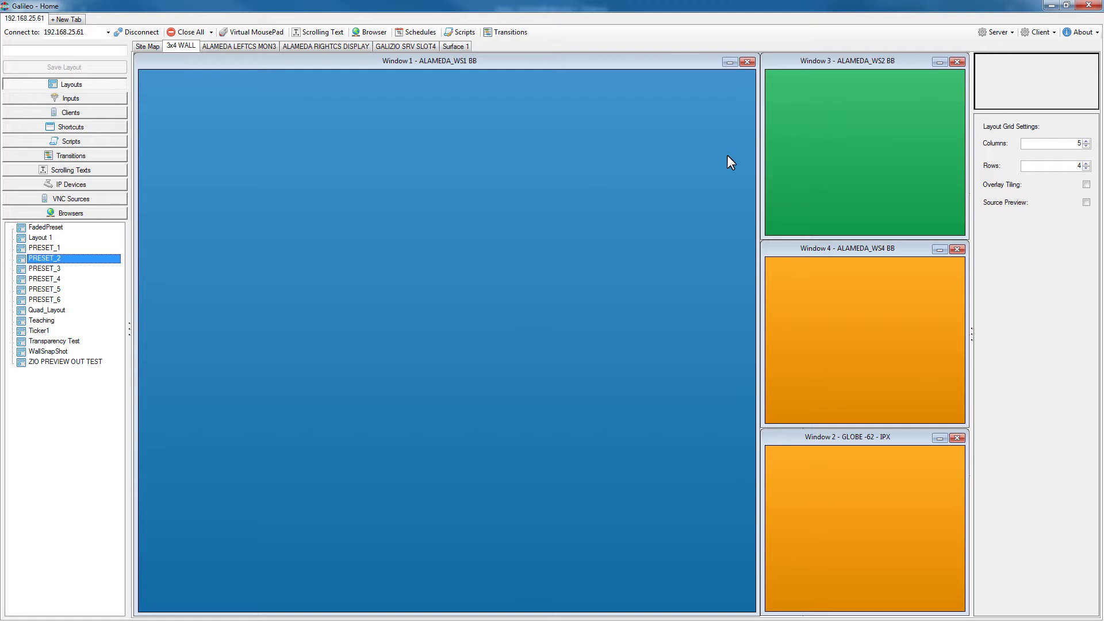
pyautogui.moveTo(502, 206)
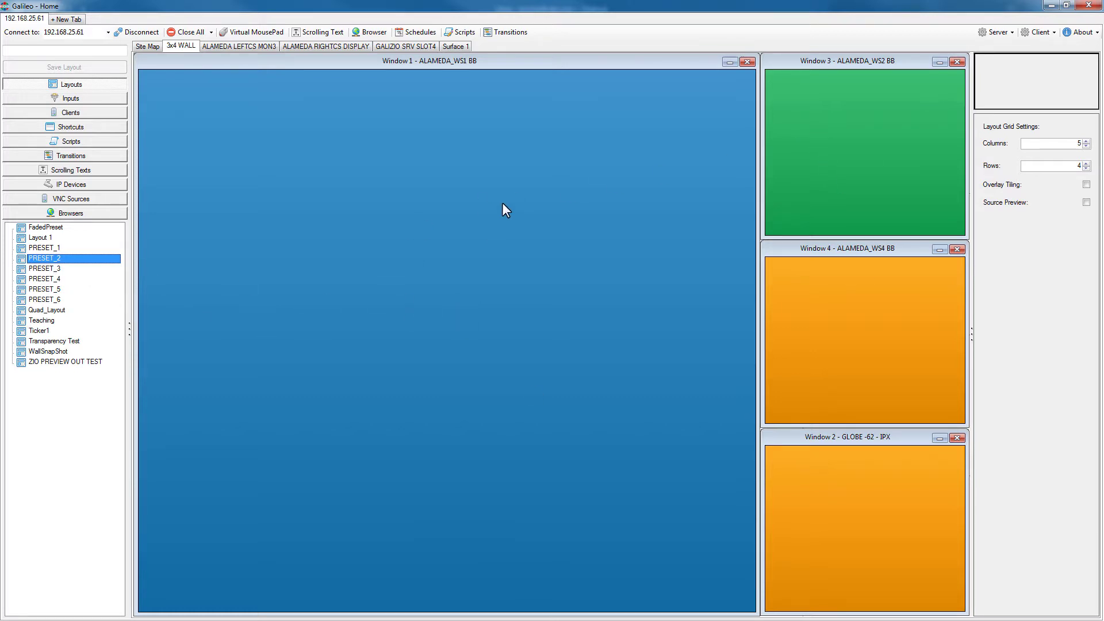
pyautogui.moveTo(824, 165)
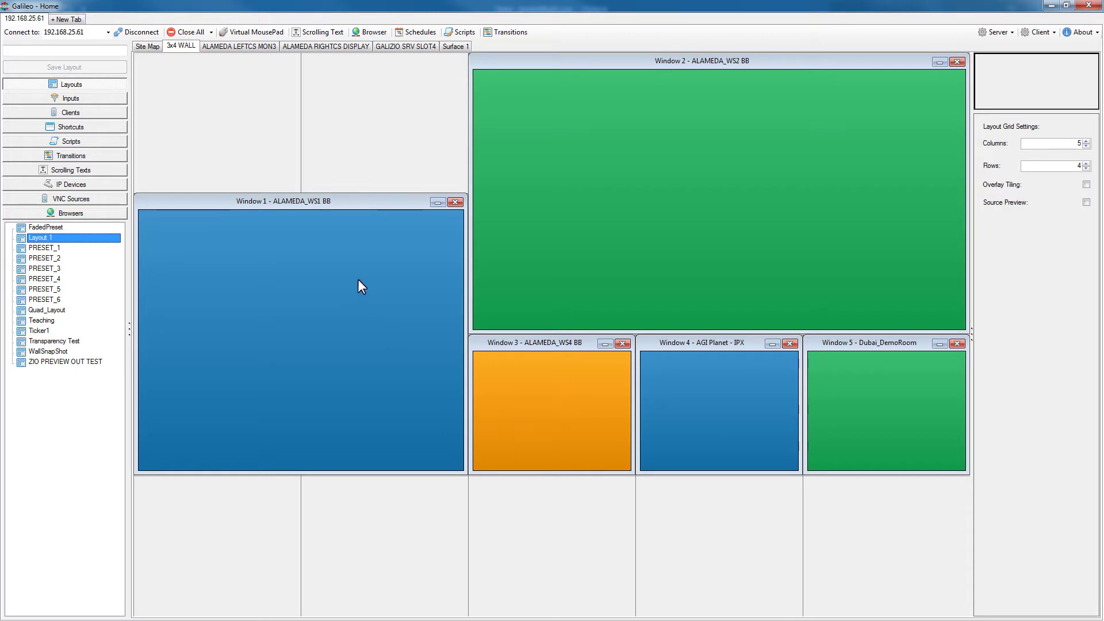
pyautogui.moveTo(597, 218)
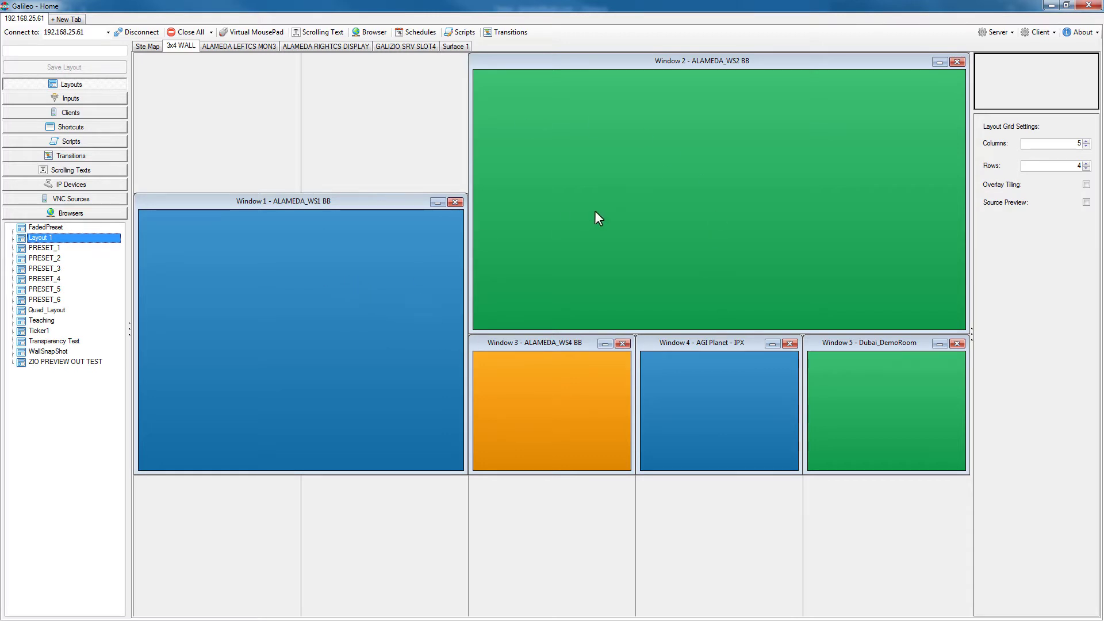
pyautogui.moveTo(707, 362)
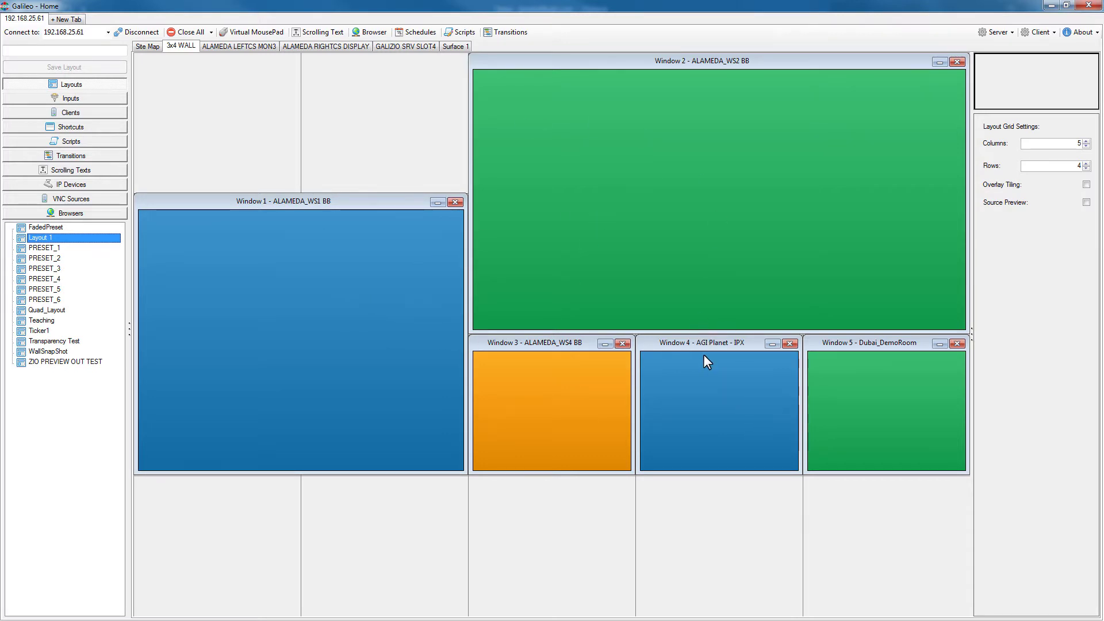
pyautogui.click(147, 47)
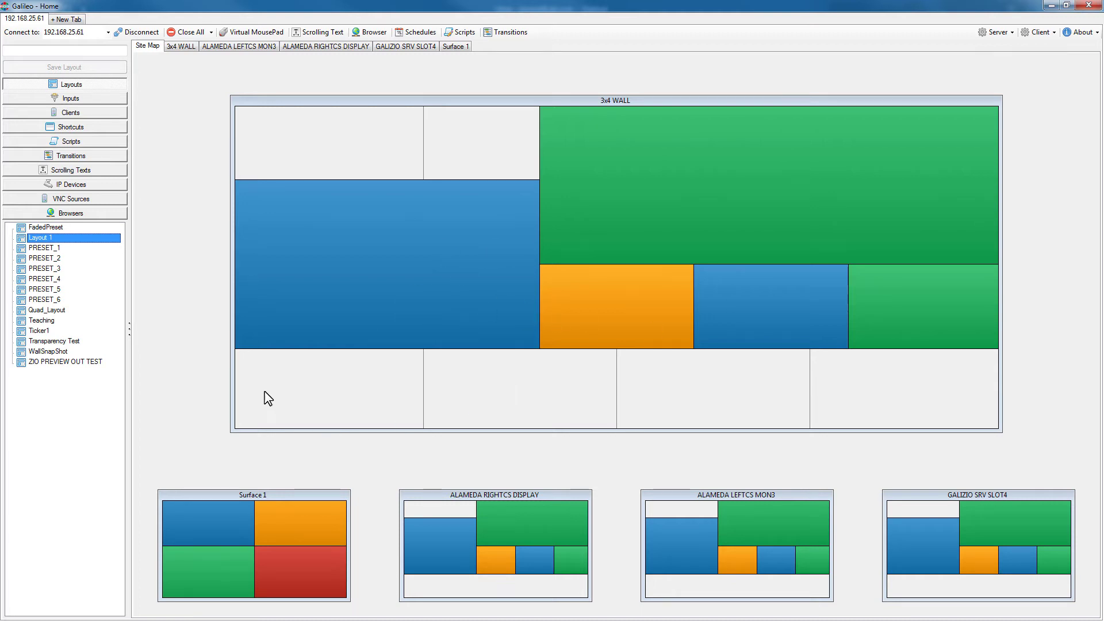
pyautogui.moveTo(268, 338)
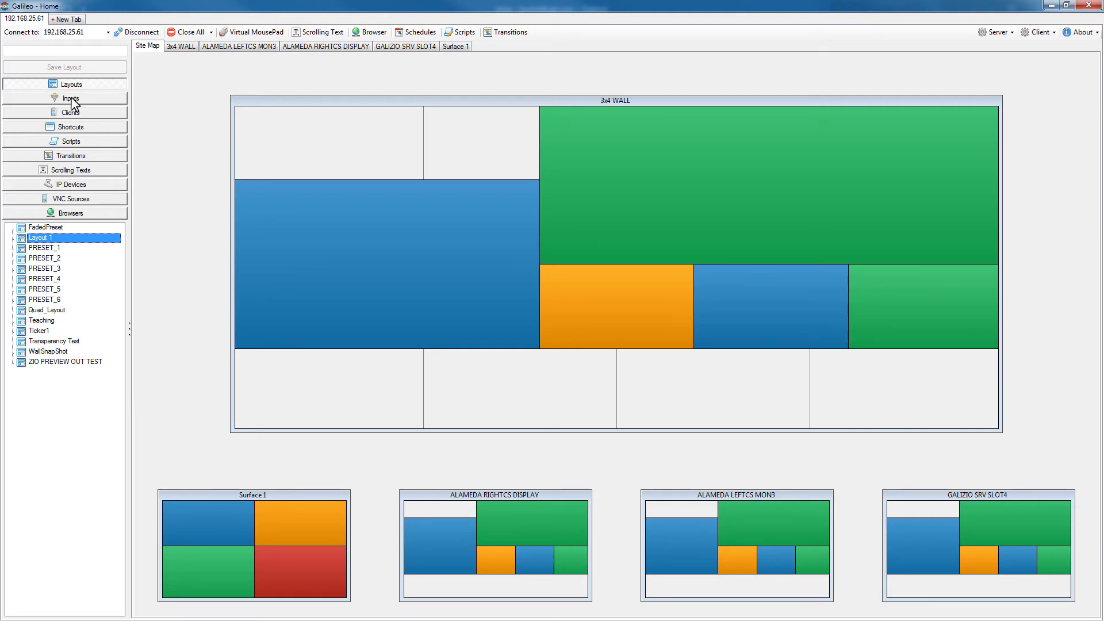
# - Switch the side panel back to the input sources list
pyautogui.click(71, 98)
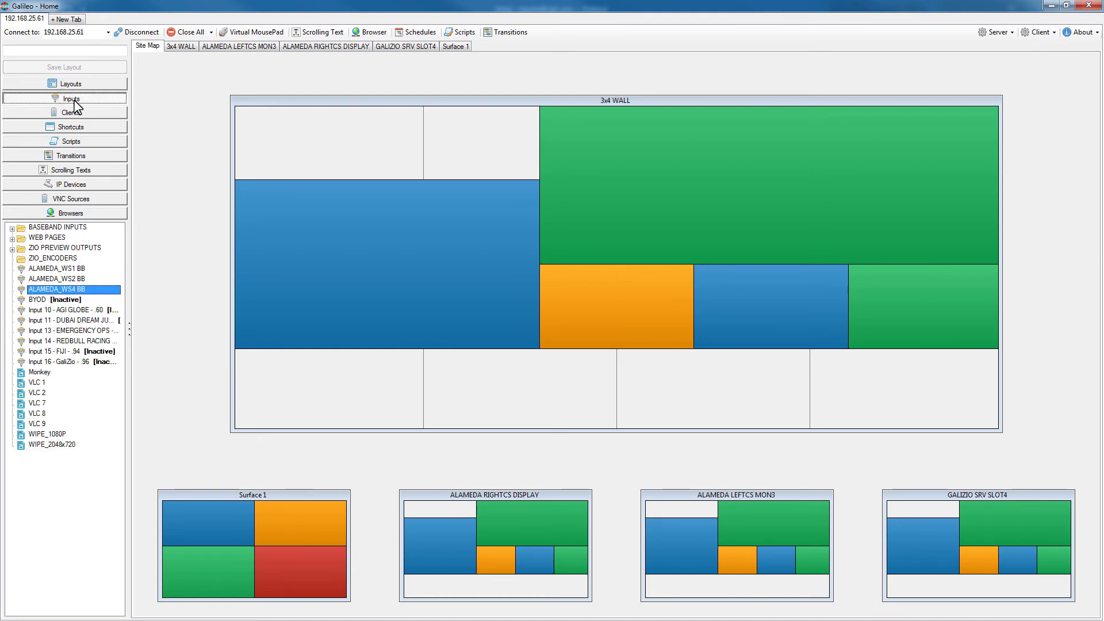